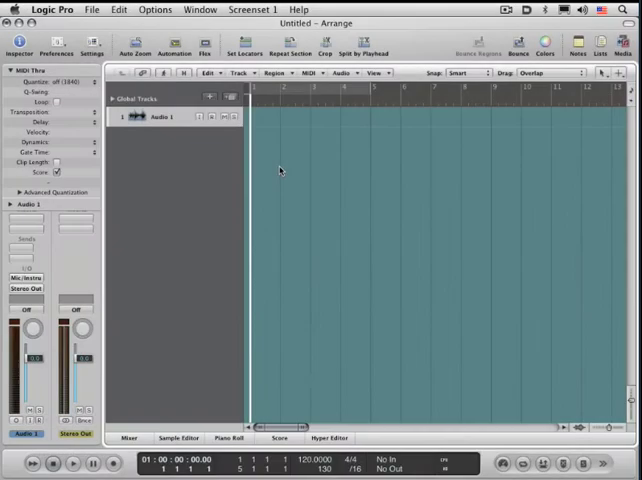
{"action": "mouse_move", "coordinate": [221, 157]}
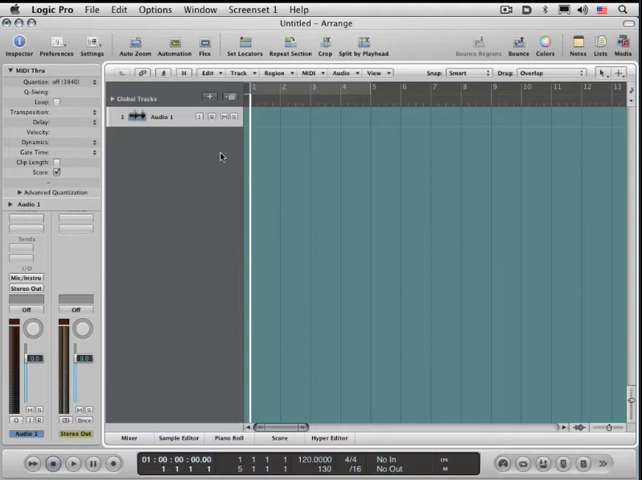
- Import a QuickTime movie into the untitled project with File > Open Movie
{"action": "left_click", "coordinate": [92, 9]}
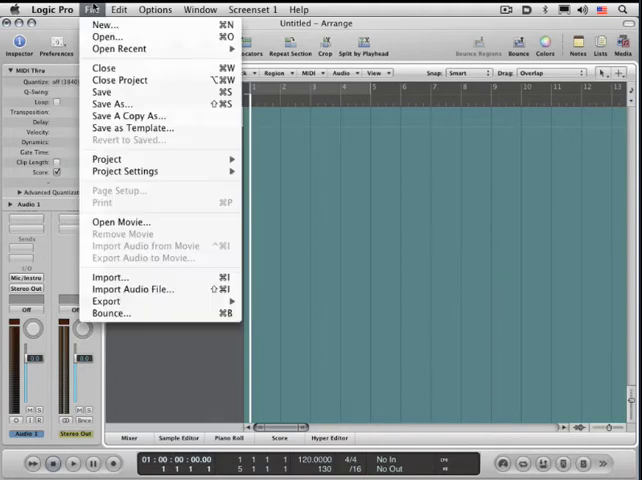
{"action": "left_click", "coordinate": [107, 36]}
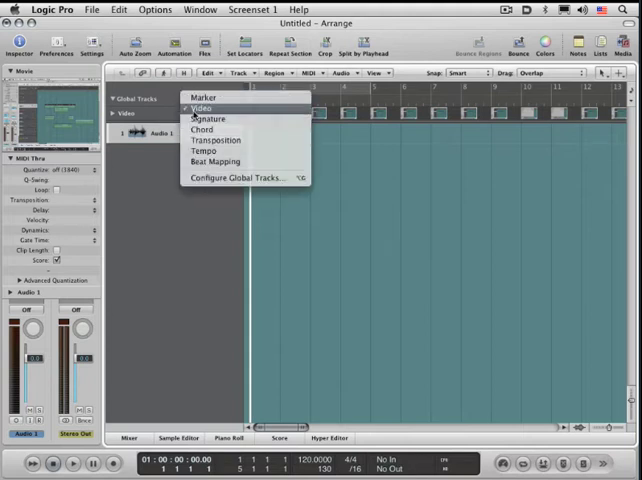
- Open Configure Global Tracks with only the Video global track enabled
{"action": "left_click", "coordinate": [202, 107]}
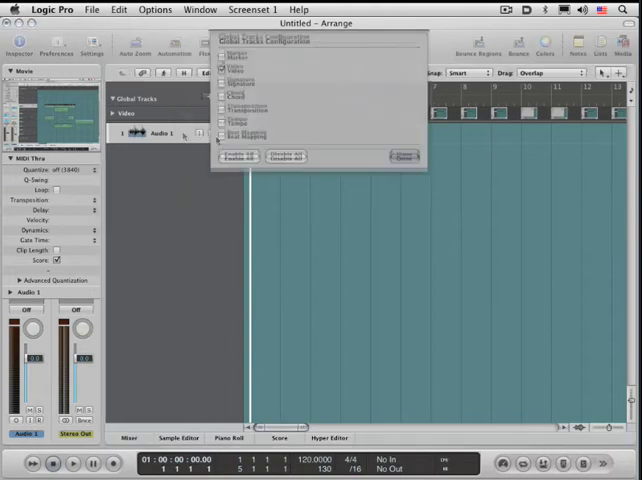
- Close the global tracks configuration to view the Video track thumbnails
{"action": "left_click", "coordinate": [401, 156]}
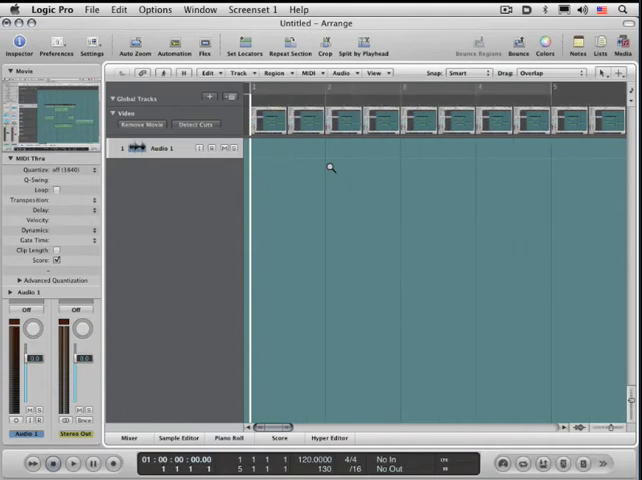
{"action": "mouse_move", "coordinate": [385, 188]}
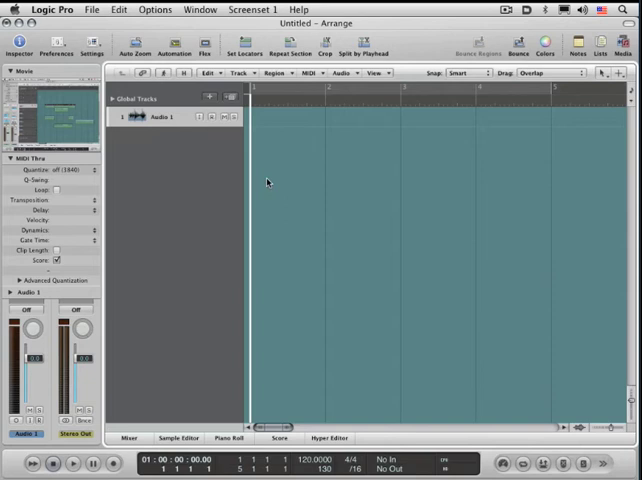
{"action": "mouse_move", "coordinate": [273, 188]}
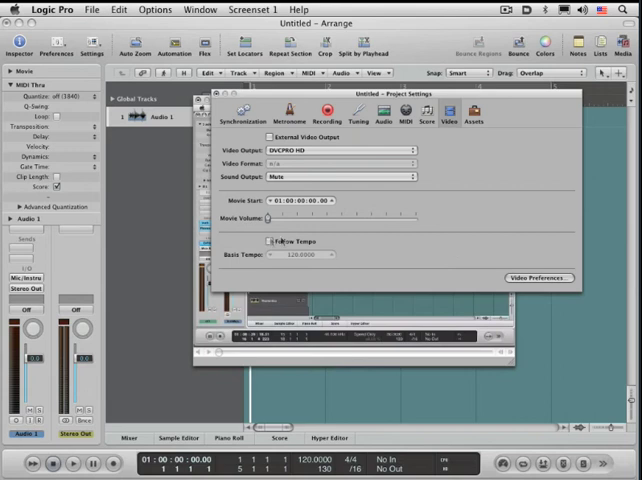
- Review the project video settings and Video Preferences, then show the File menu
{"action": "left_click", "coordinate": [538, 277]}
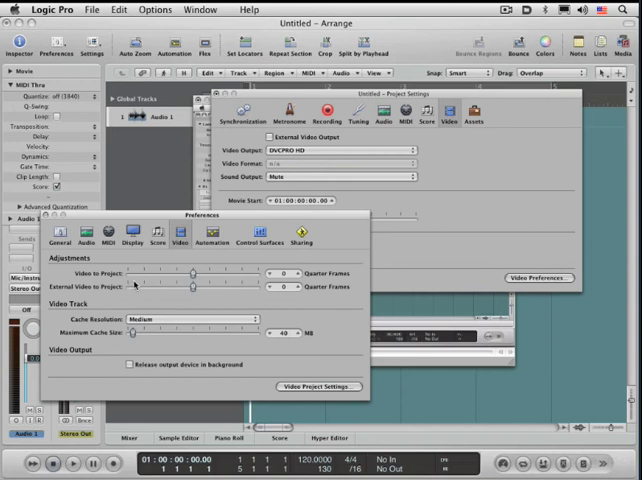
{"action": "mouse_move", "coordinate": [135, 285]}
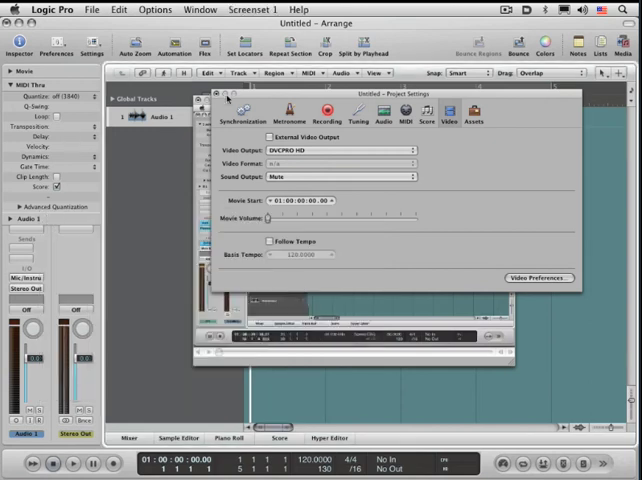
{"action": "left_click", "coordinate": [92, 9]}
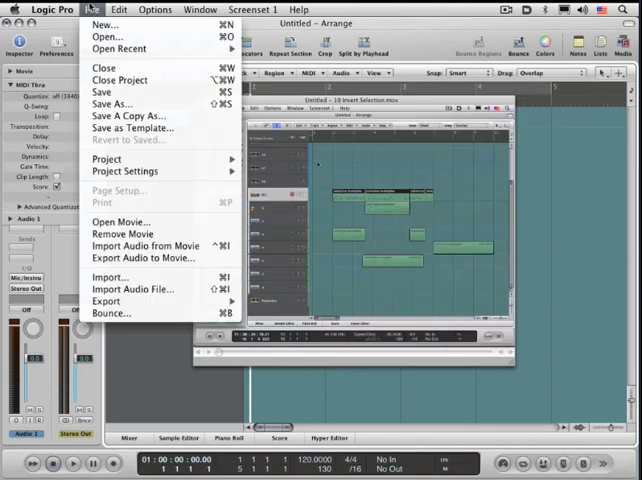